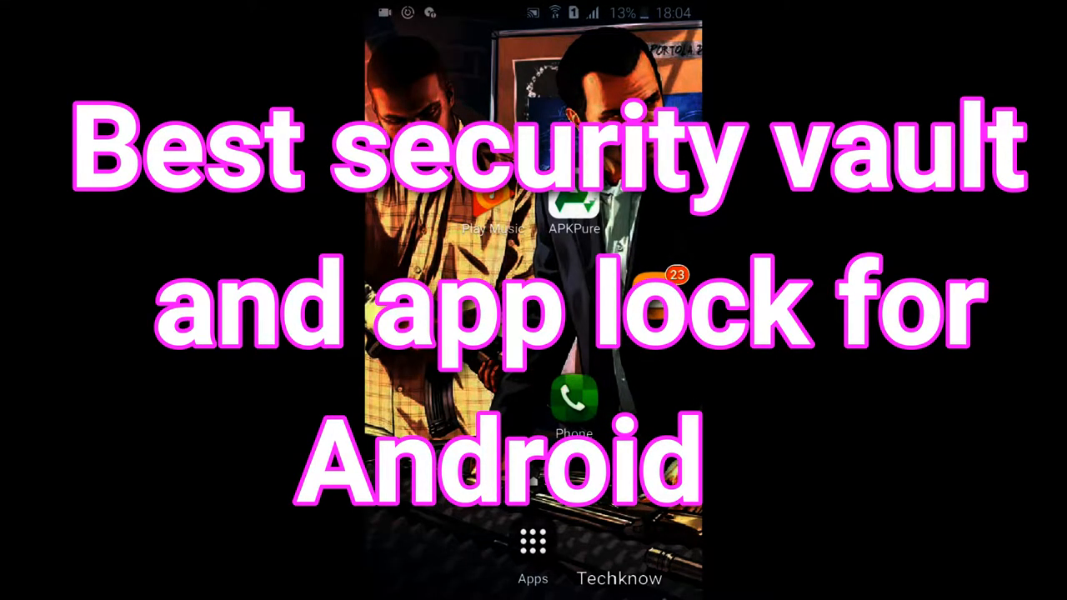
Step: Launch the APKPure app store from the home screen icon
click(573, 204)
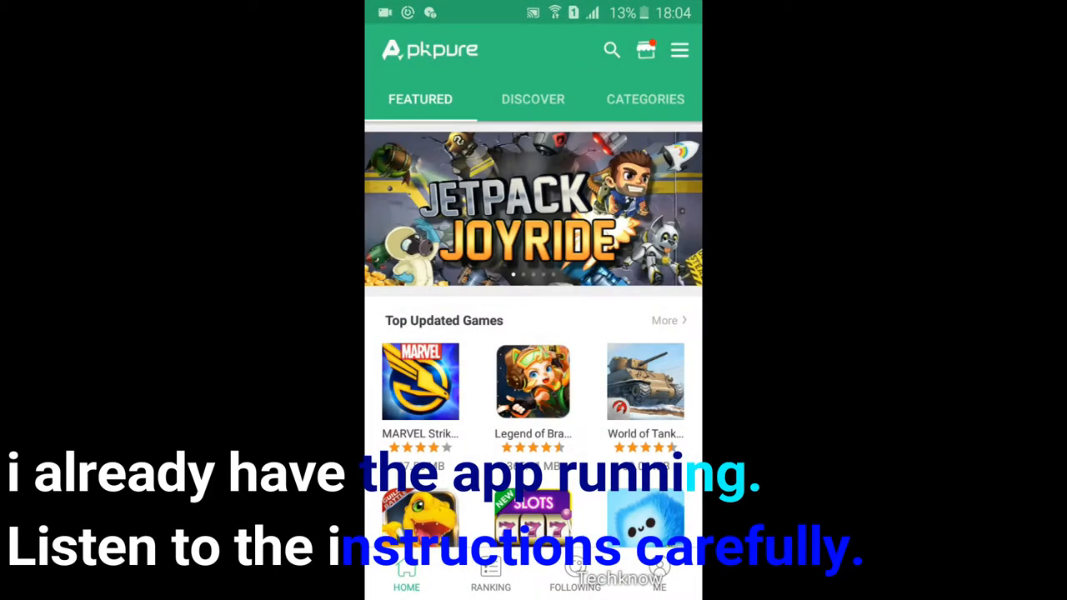
Step: Search 'calculator lock' and open the Calculator Vault and App Lock listing from the results
click(611, 50)
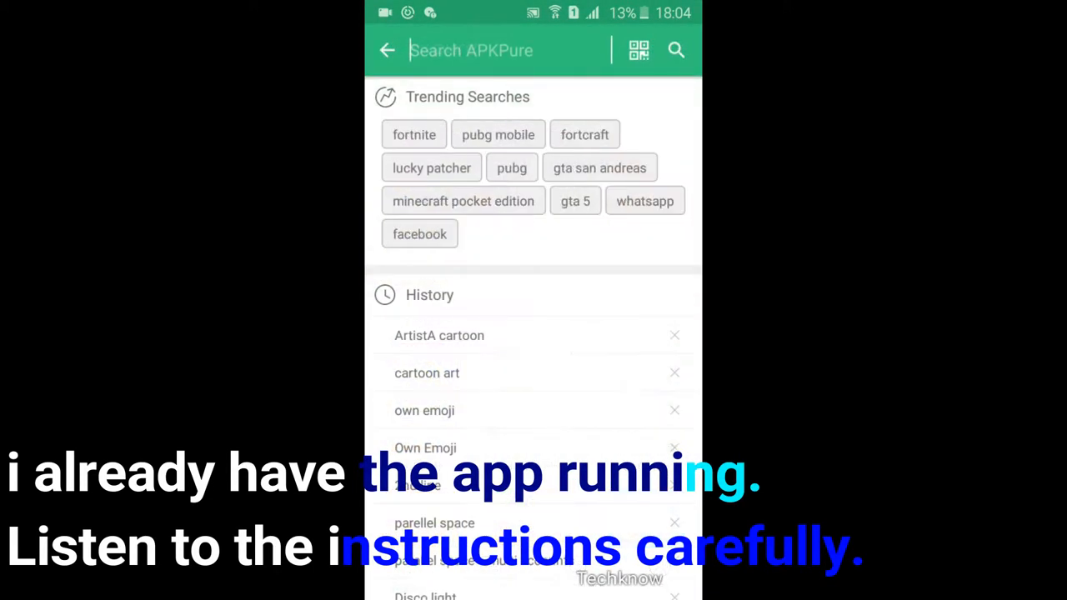
text(calculator lock)
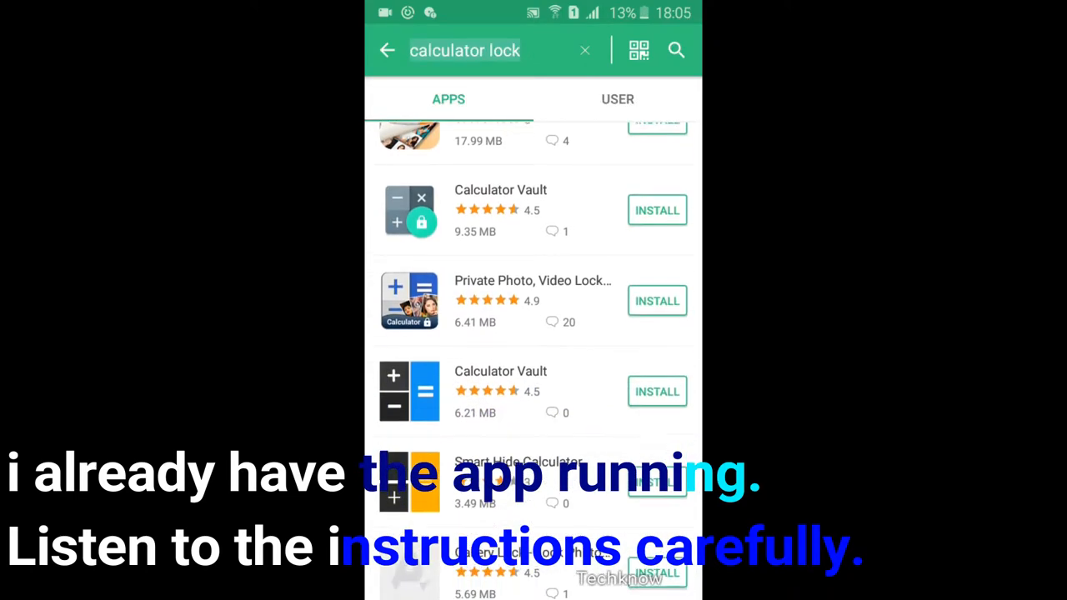
scroll(down, 3)
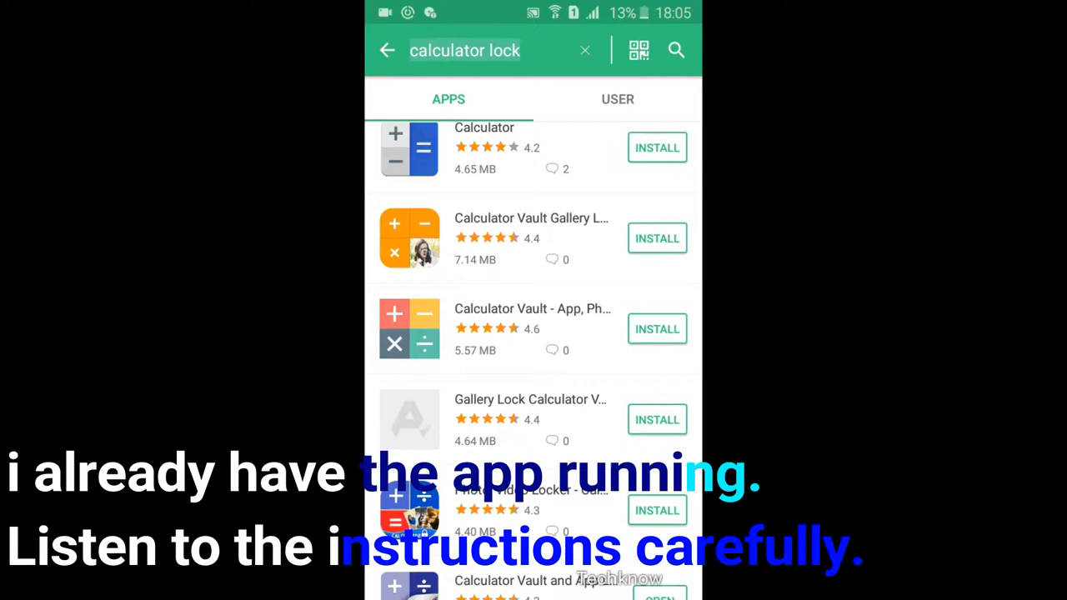
scroll(down, 3)
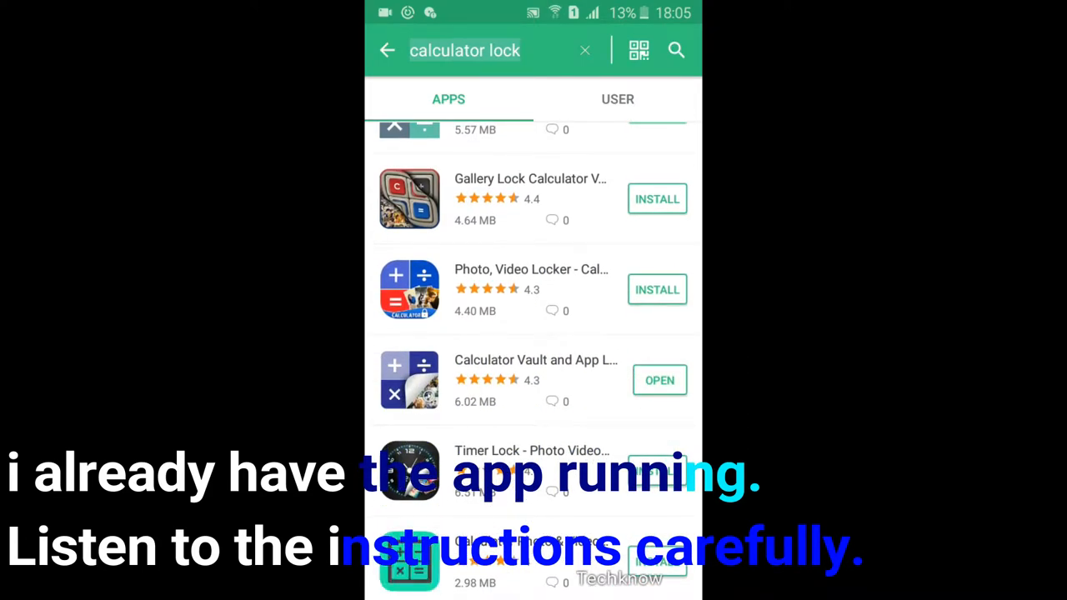
click(536, 360)
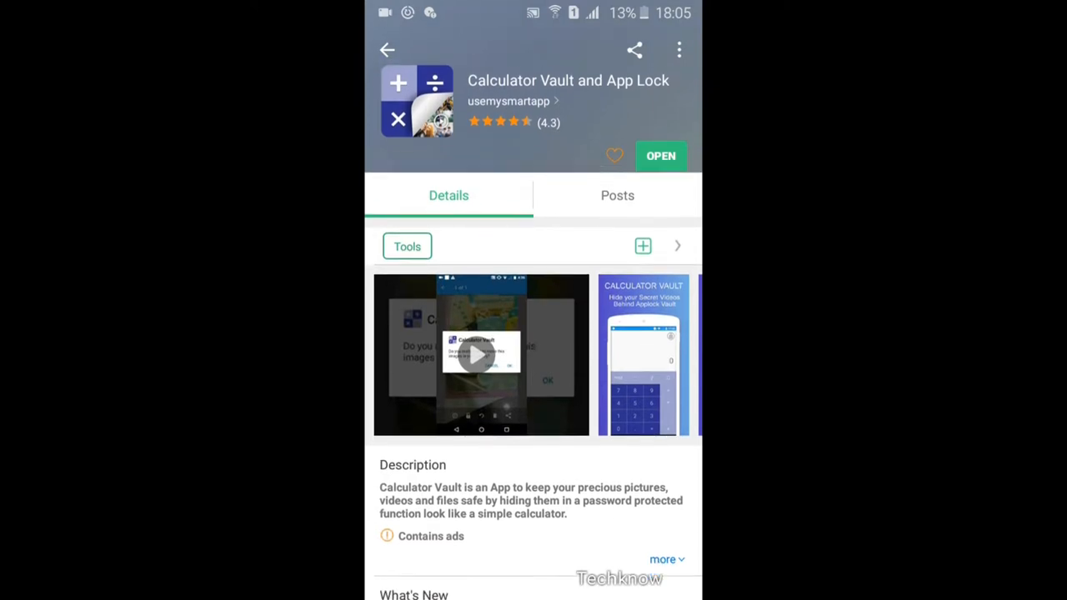
Step: Scroll the Calculator Vault and App Lock details page toward the OPEN button
scroll(down, 3)
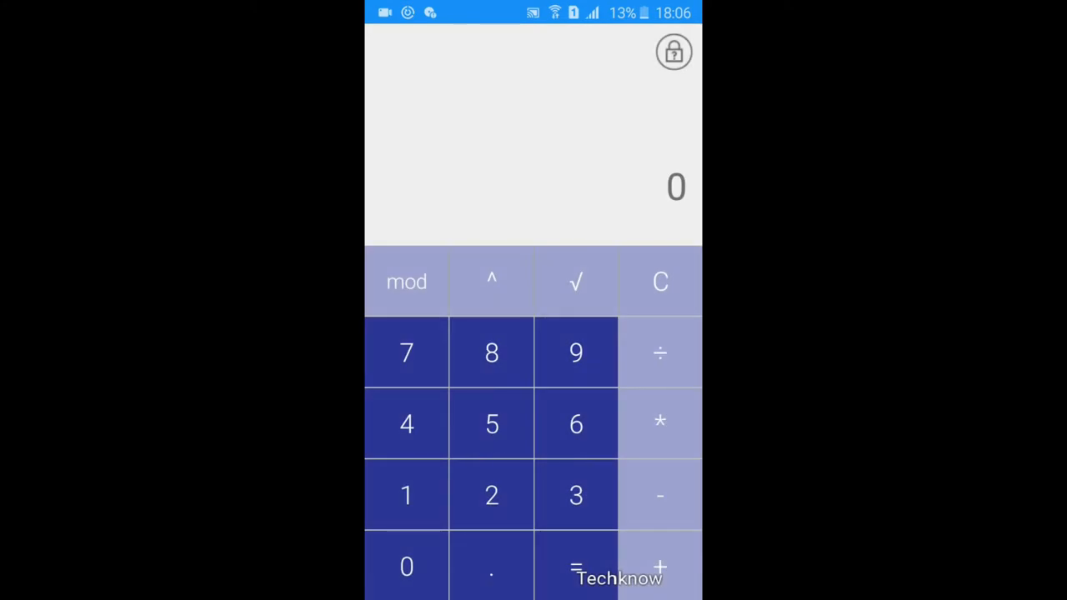
Step: Unlock the hidden vault from the calculator screen to reach the App Lock list
click(490, 495)
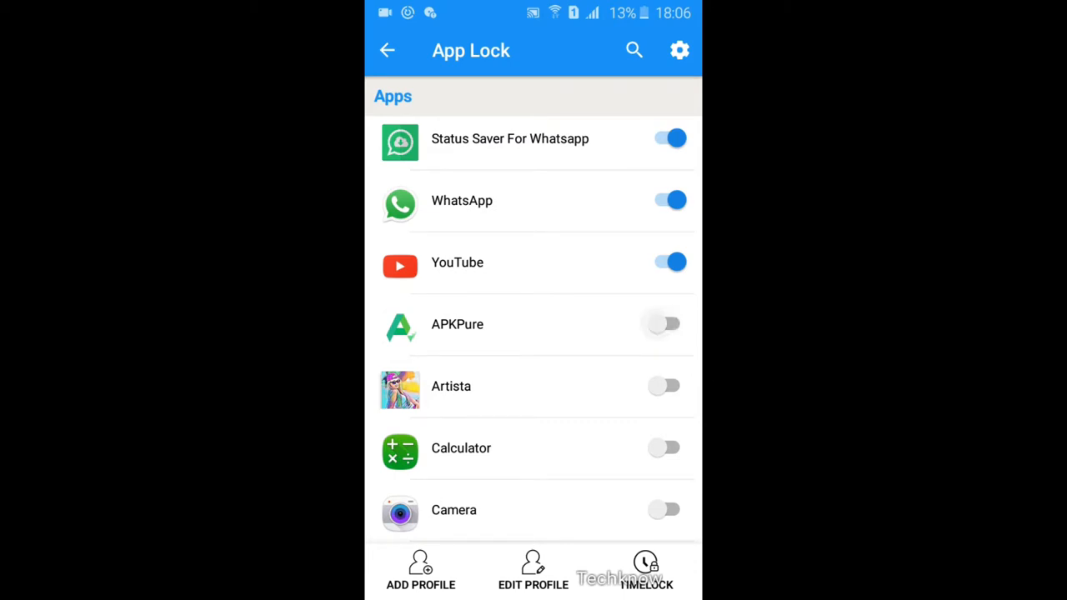
Step: Scroll through the App Lock list of locked apps
scroll(down, 3)
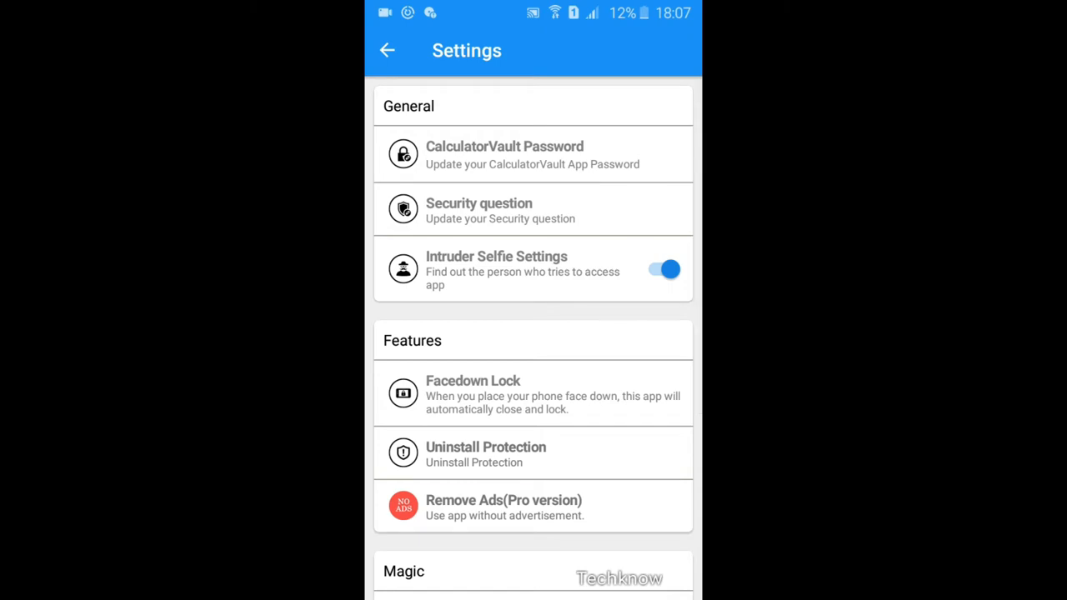
Step: Toggle Intruder Selfie off and back on, then scroll through the settings and FAQ
click(662, 269)
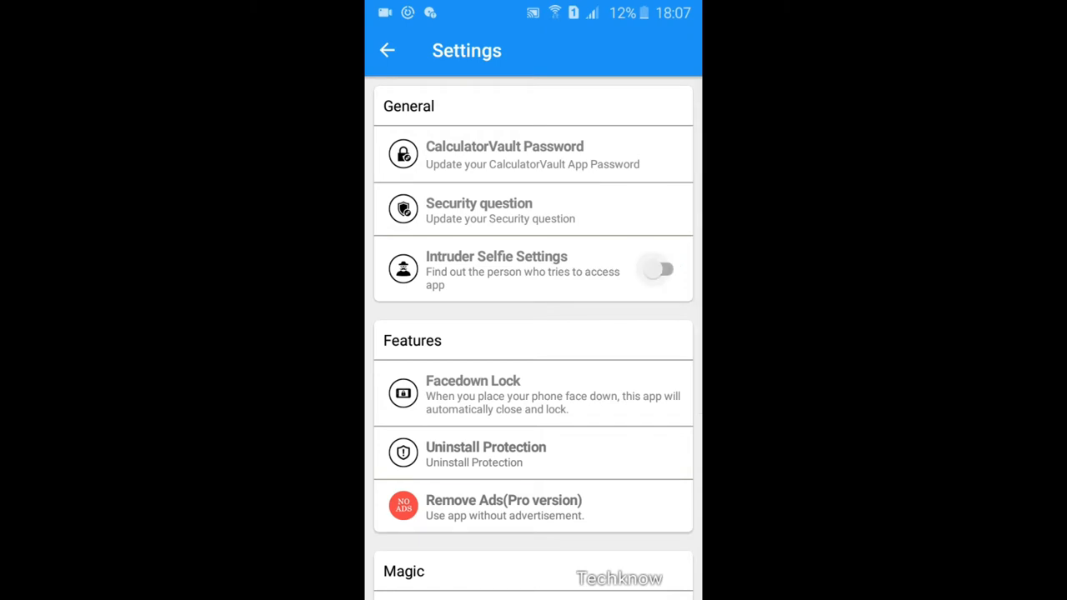
click(663, 269)
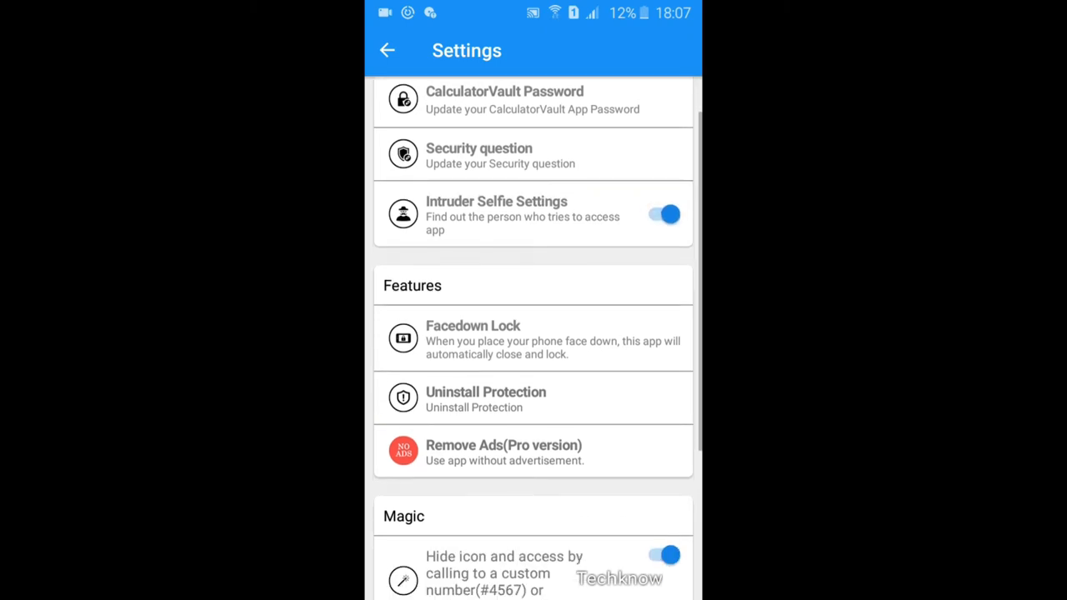
scroll(down, 3)
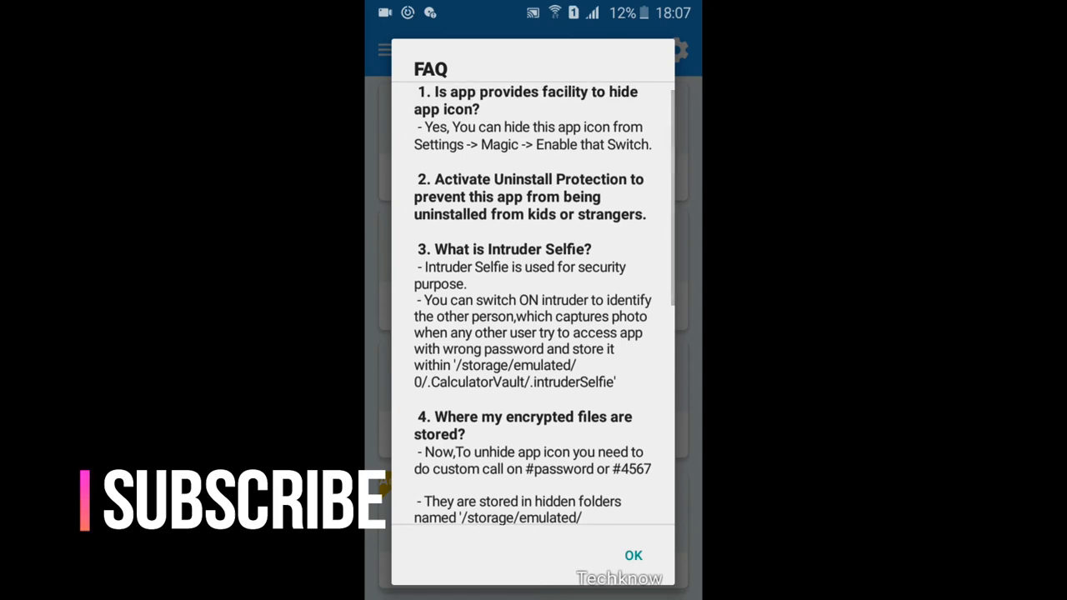
scroll(down, 3)
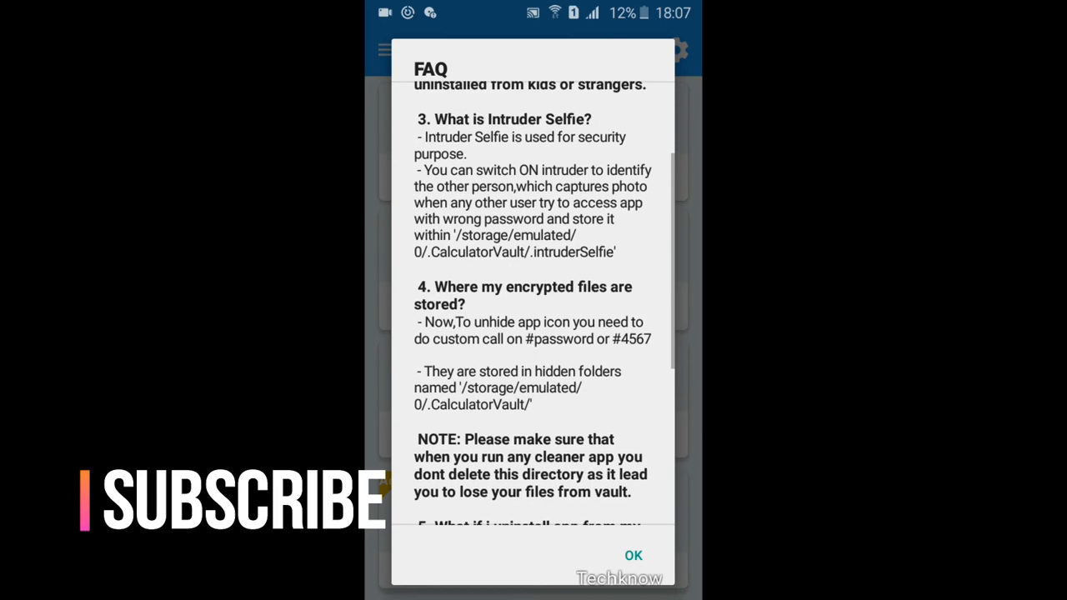